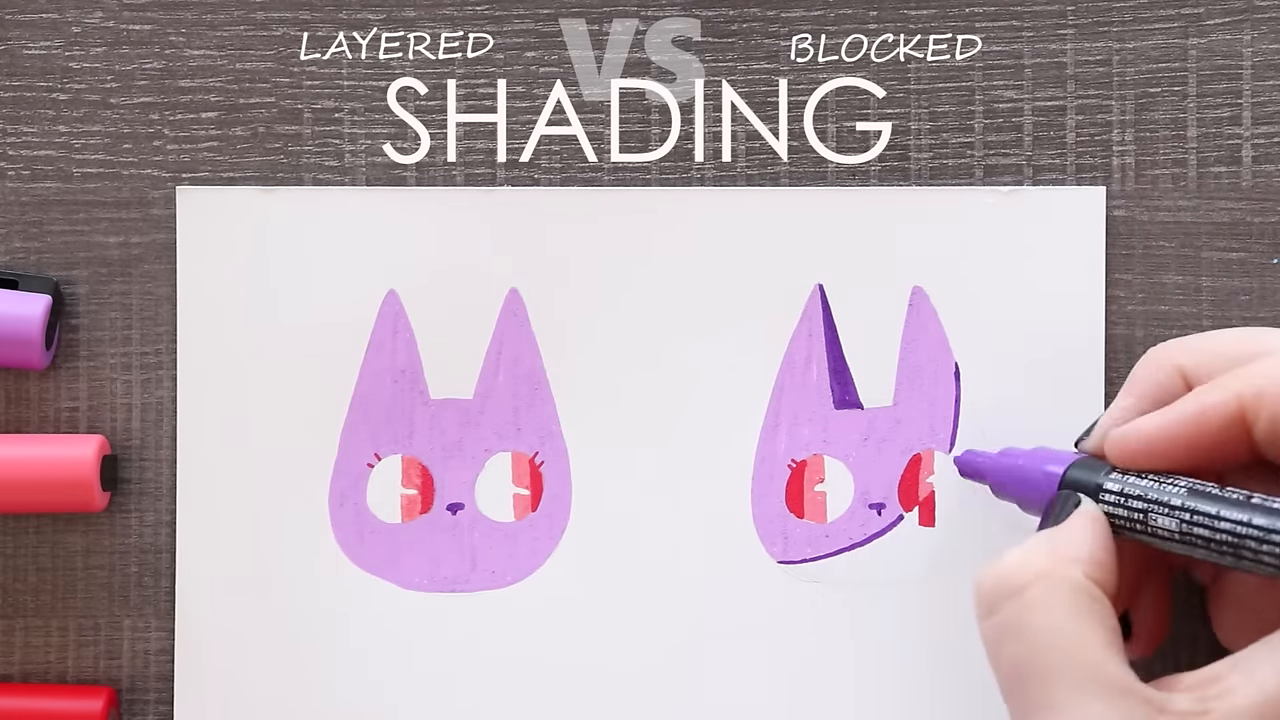
drag(940, 460, 890, 570)
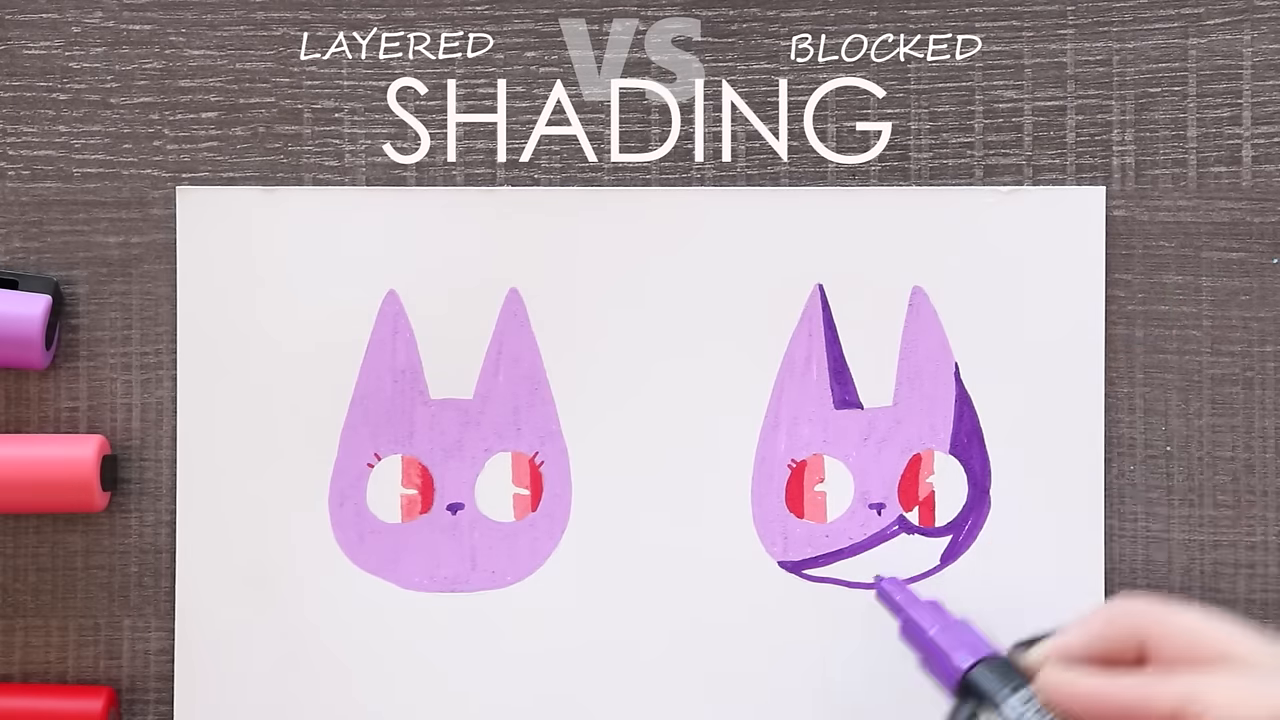